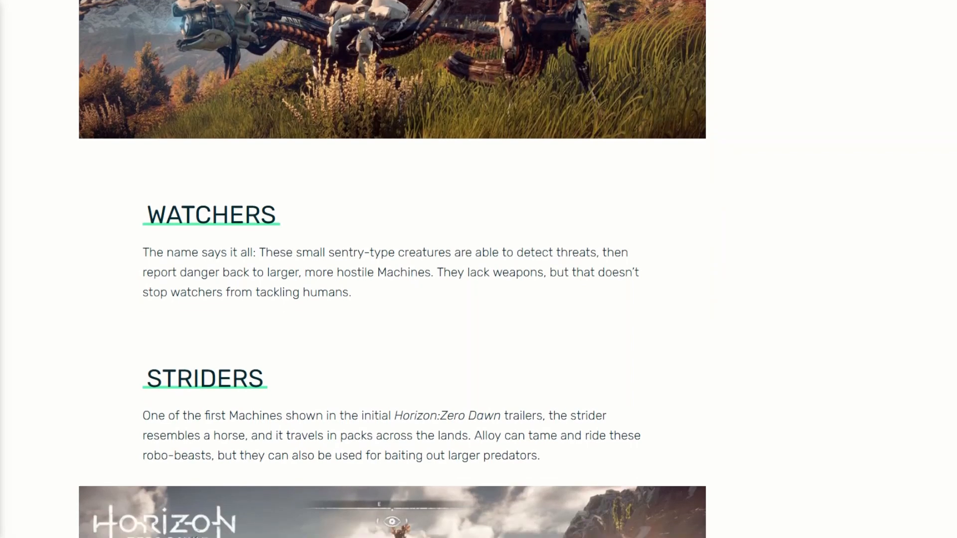
# Switch to the HexapodLeg PerfectAmountOfFreedom v26 design showing the servo with horn attached
pyautogui.scroll(-3)
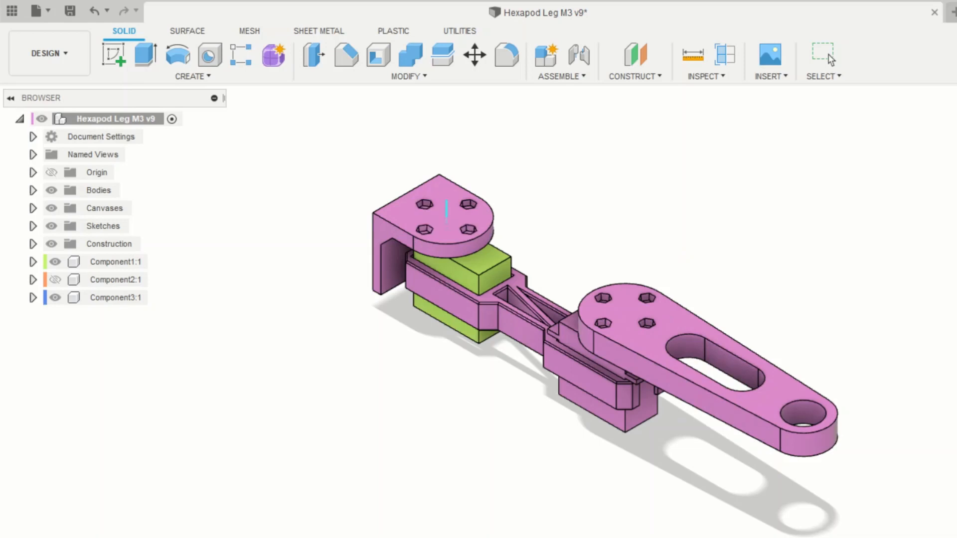
pyautogui.click(740, 12)
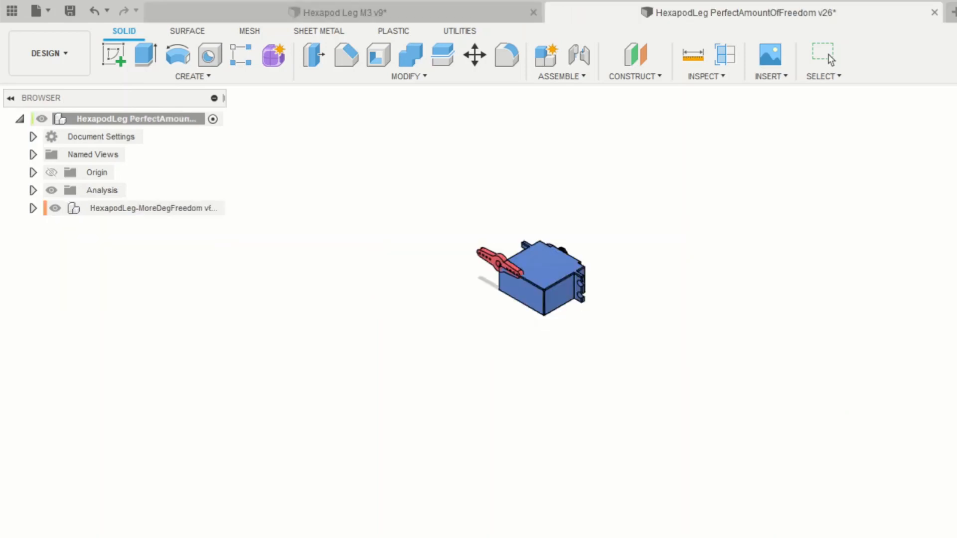